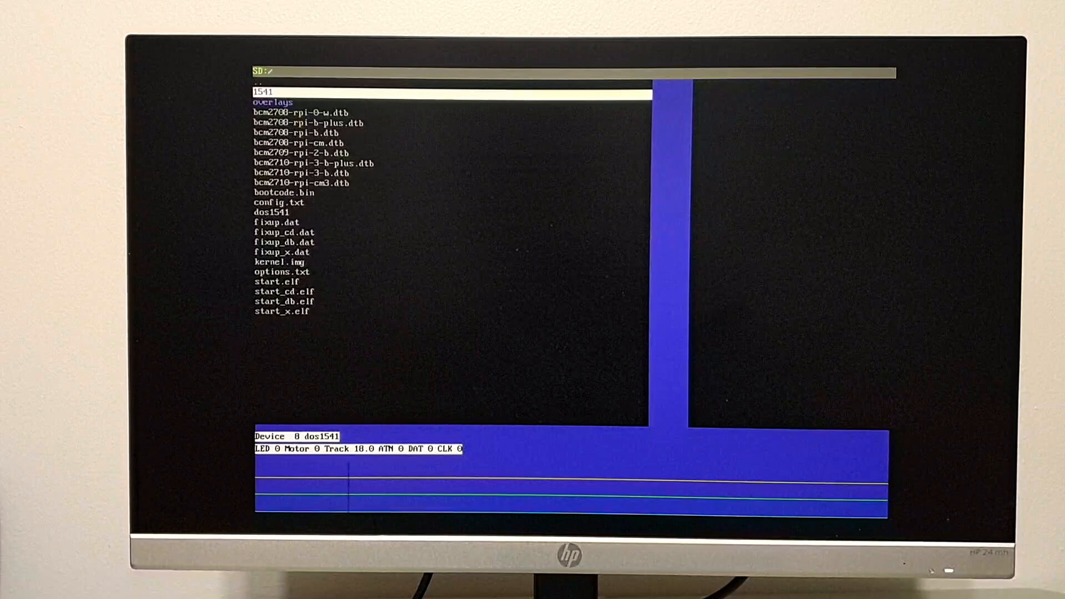
# Move the selection bar down the SD card listing from 1541 to bcm2708-rpi-cm.dtb.
pyautogui.press('down')
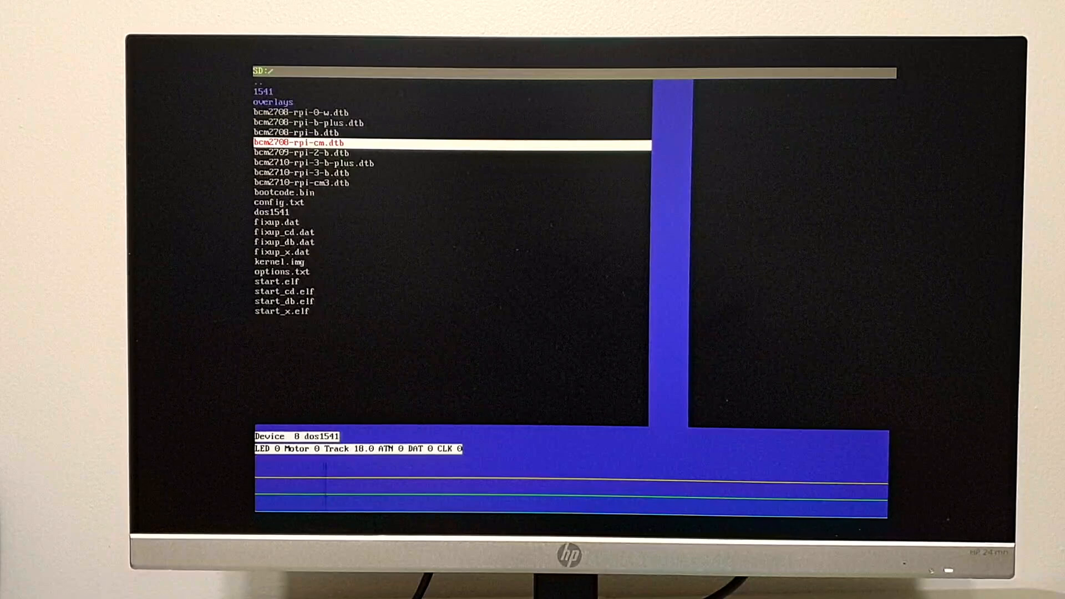